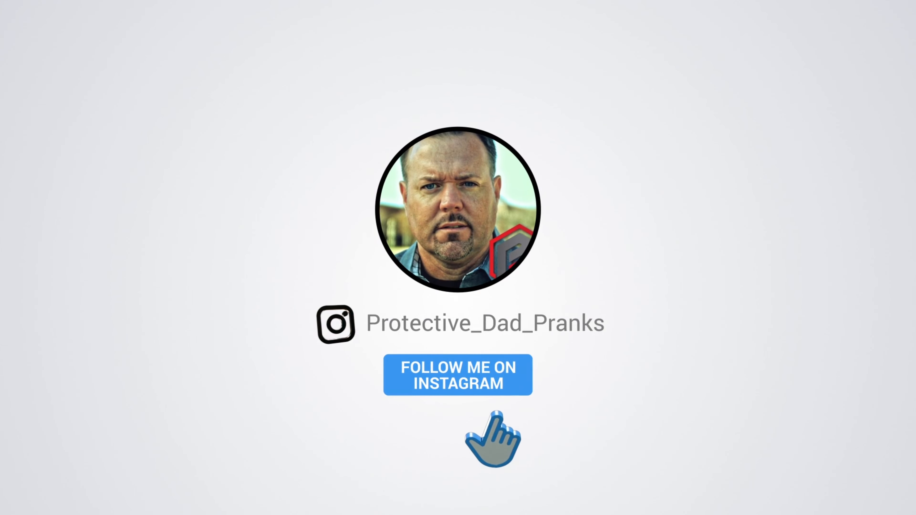
left_click(457, 374)
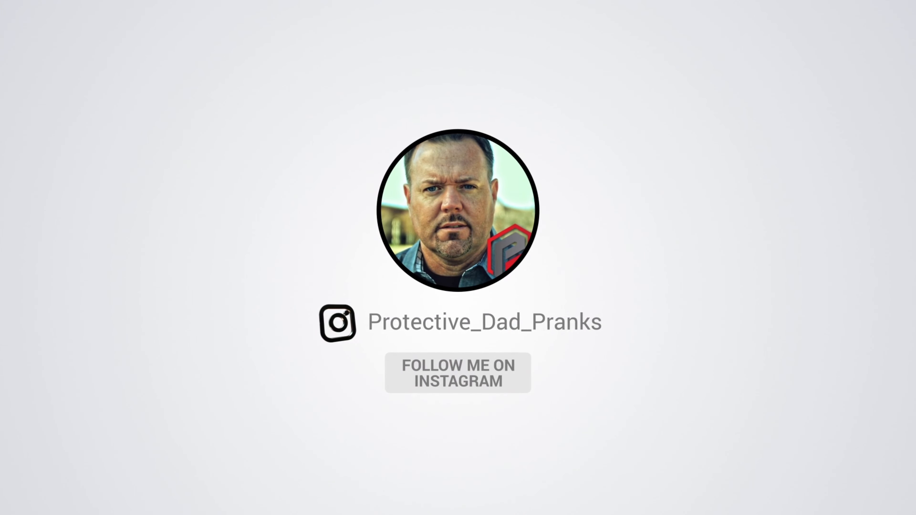